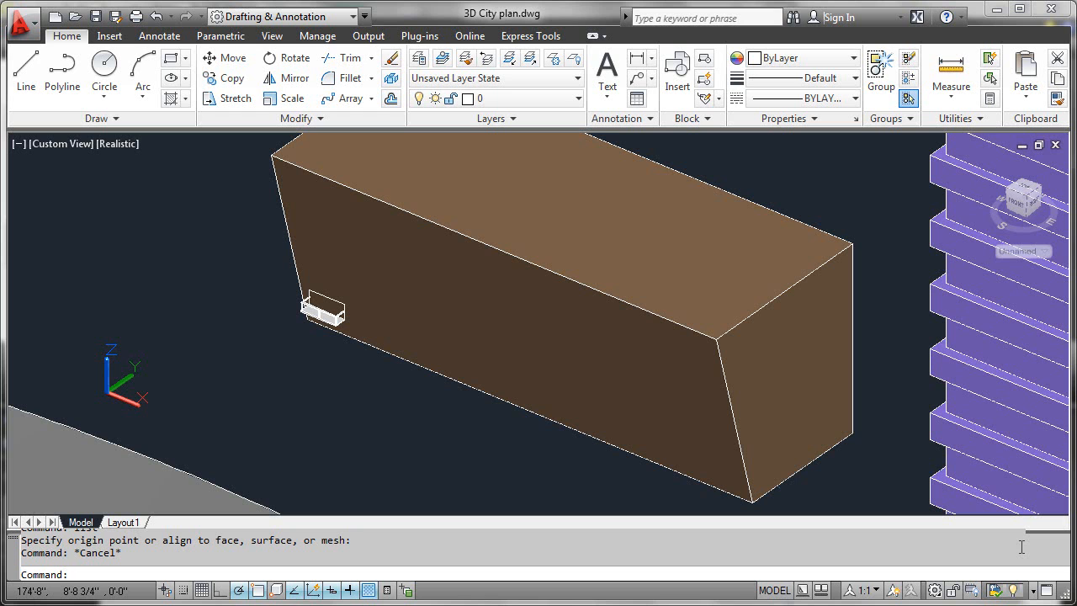
{"action": "mouse_move", "coordinate": [575, 470]}
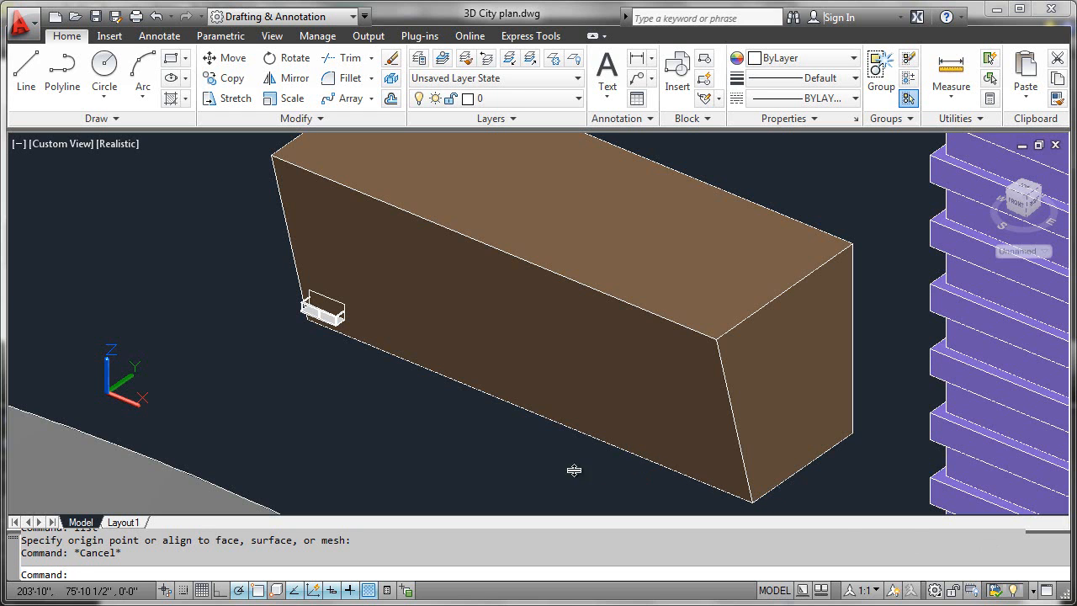
{"action": "mouse_move", "coordinate": [369, 431]}
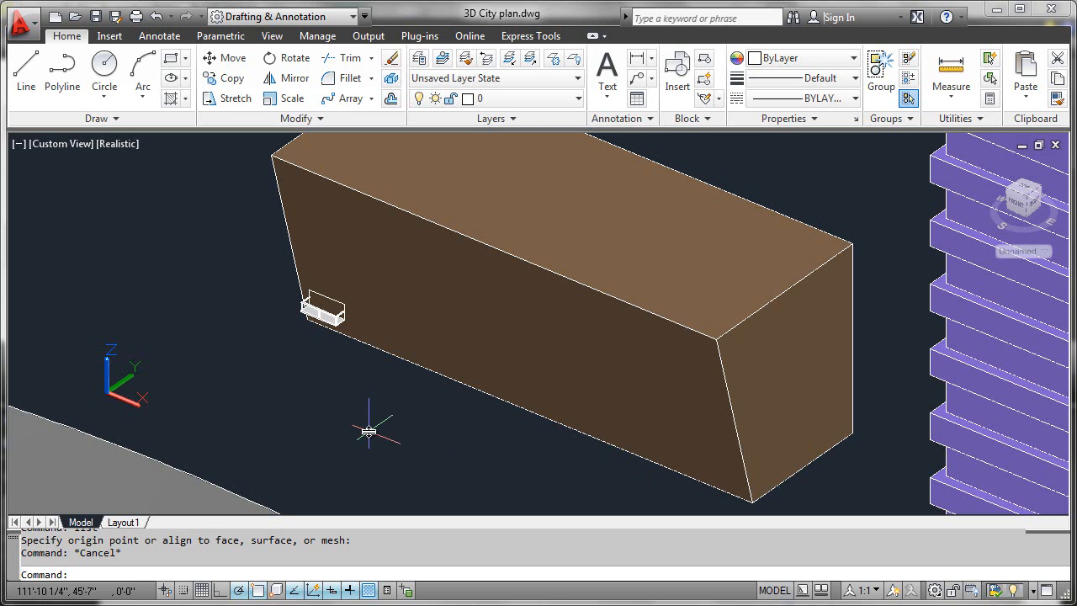
{"action": "mouse_move", "coordinate": [329, 411]}
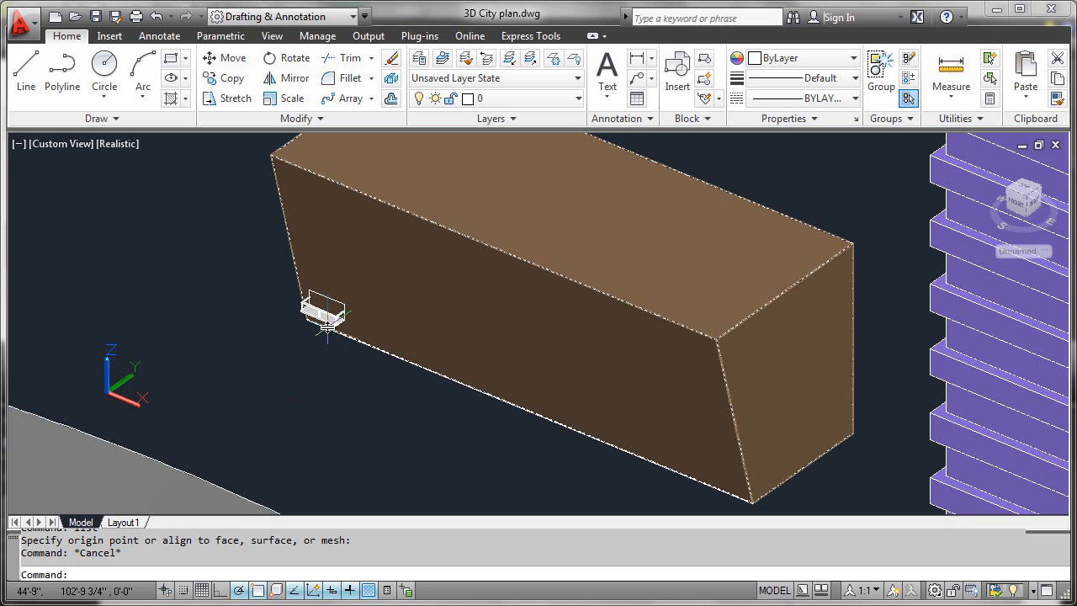
{"action": "mouse_move", "coordinate": [350, 266]}
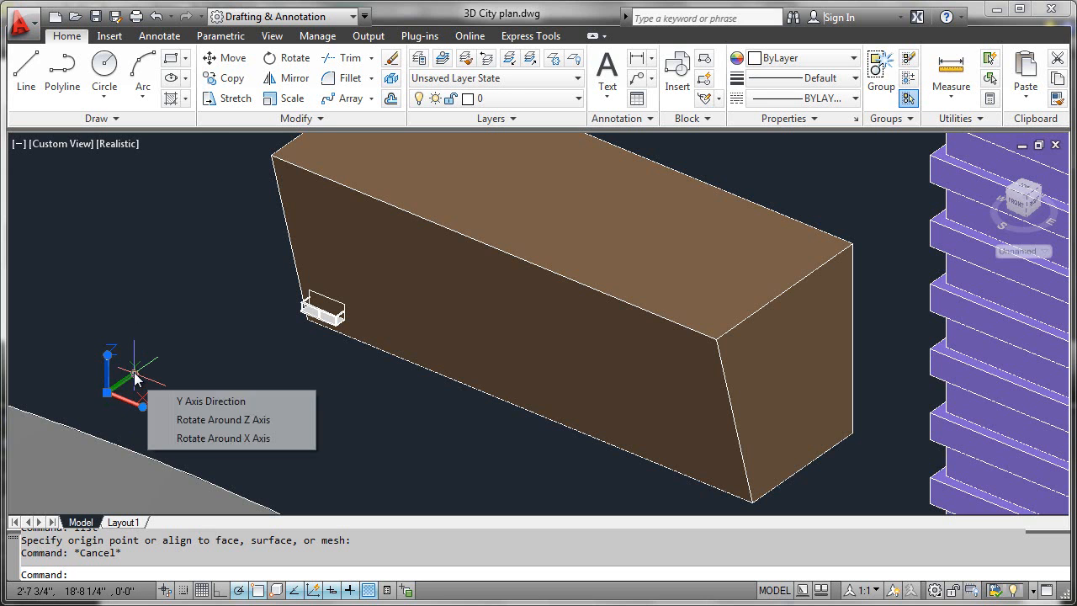
{"action": "mouse_move", "coordinate": [222, 437]}
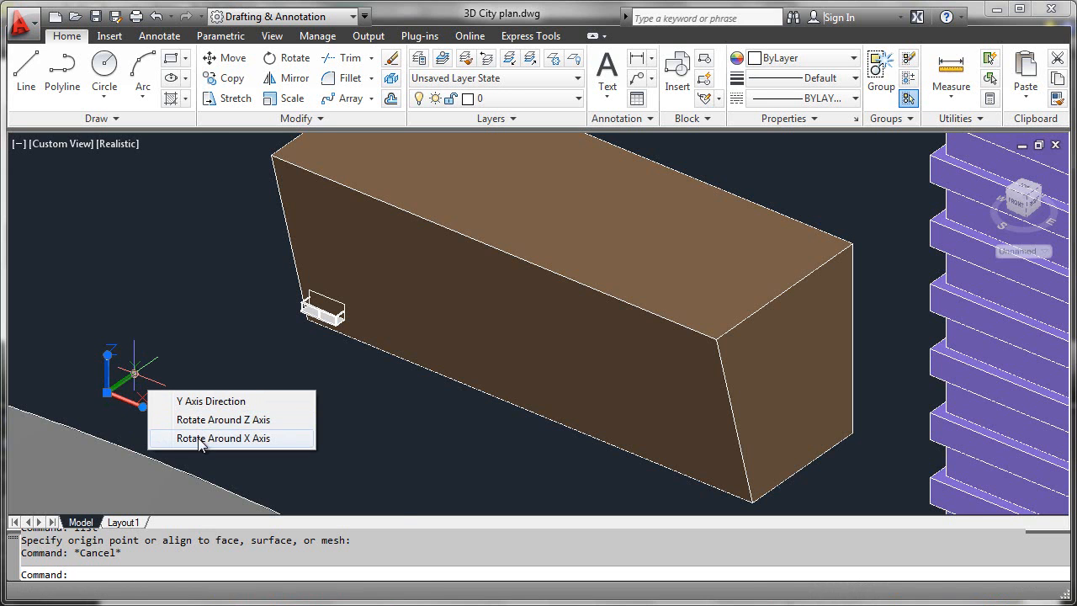
Rotate the UCS 90 degrees about its X axis via the UCS icon menu.
{"action": "left_click", "coordinate": [224, 437]}
{"action": "type", "text": "90"}
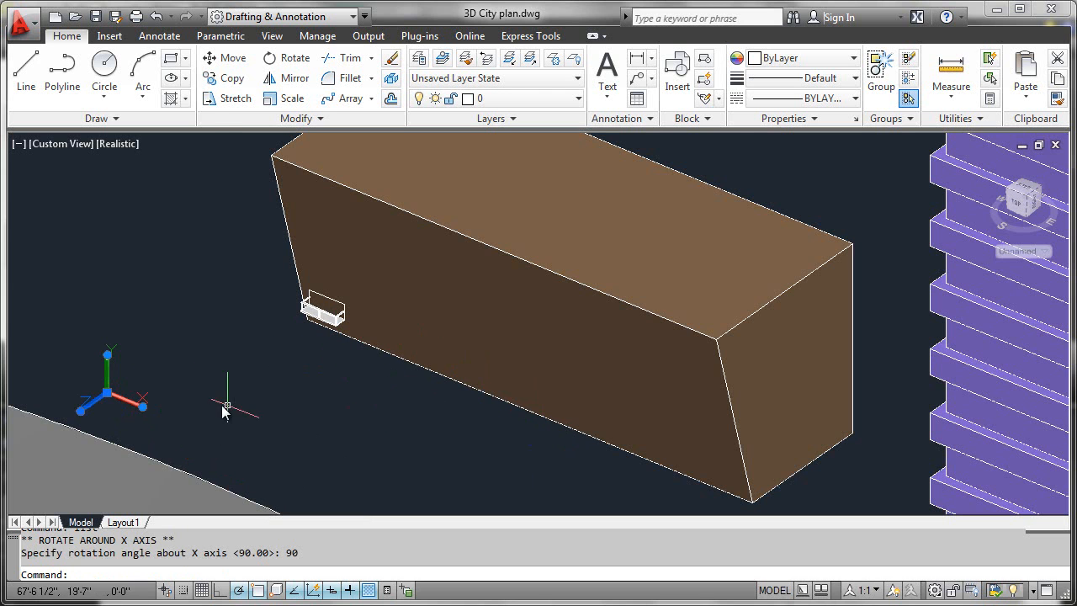
{"action": "mouse_move", "coordinate": [328, 429]}
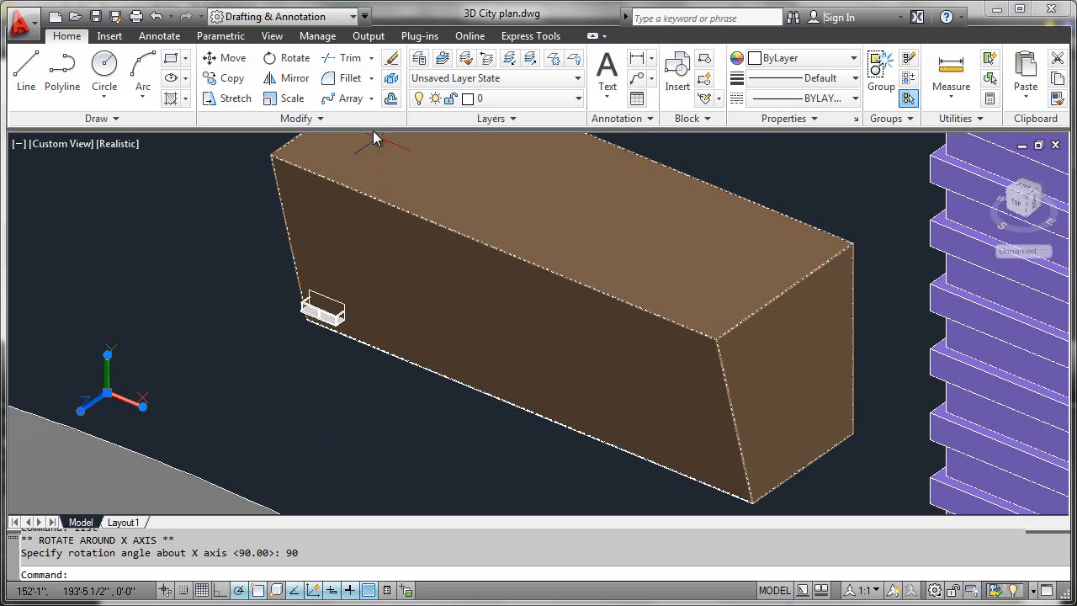
Start a rectangular array with the balcony block as the item to repeat.
{"action": "left_click", "coordinate": [368, 98]}
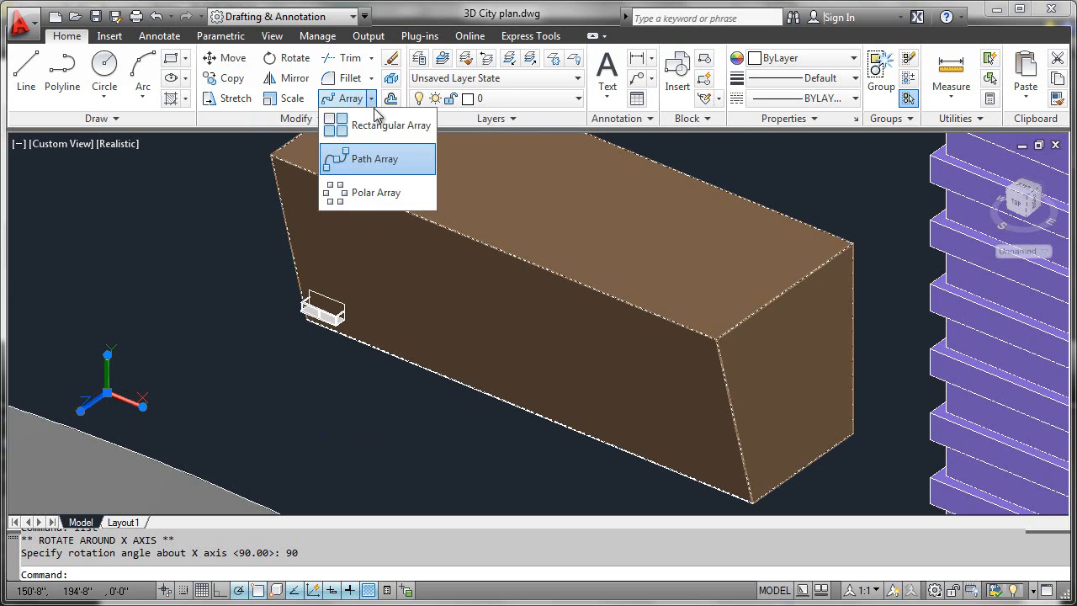
{"action": "left_click", "coordinate": [390, 125]}
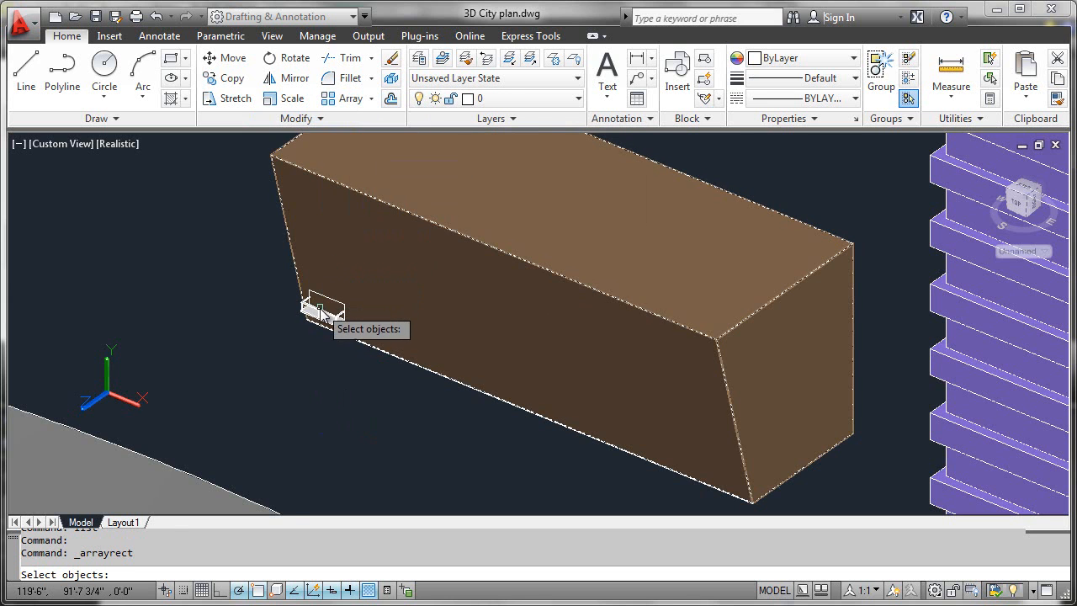
{"action": "left_click", "coordinate": [320, 313]}
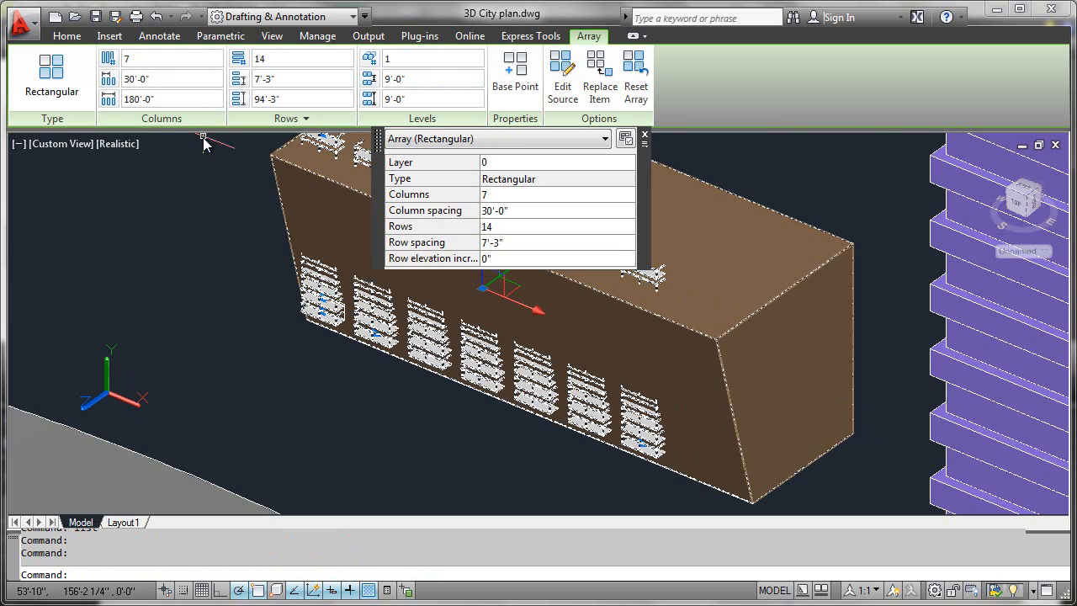
Set the array to 8 columns at 31' spacing, then select the row count.
{"action": "left_click", "coordinate": [644, 136]}
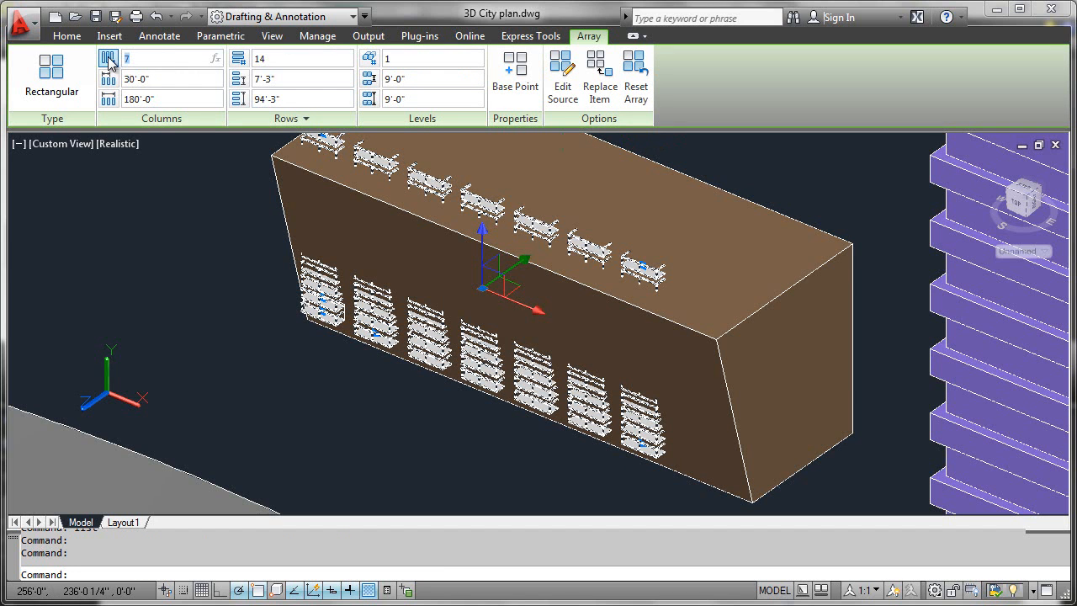
{"action": "type", "text": "8"}
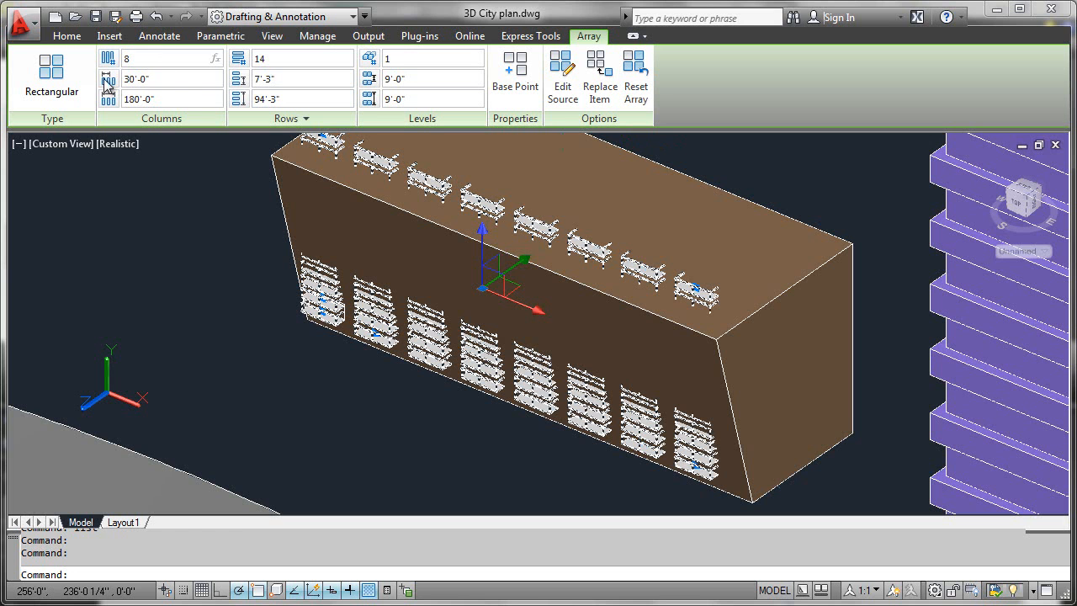
{"action": "type", "text": "31'"}
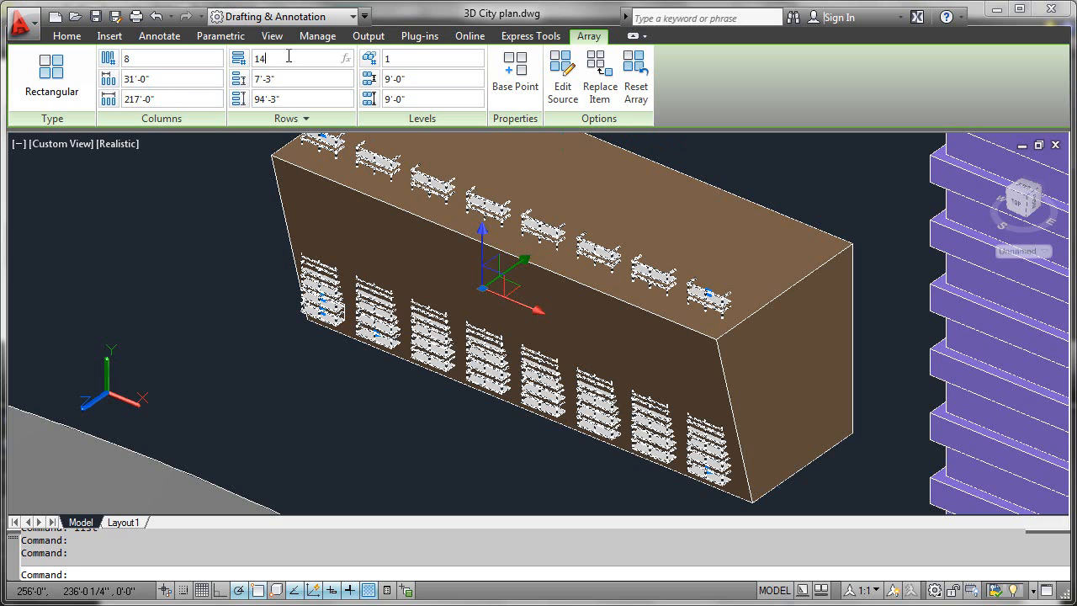
{"action": "triple_click", "coordinate": [261, 58]}
{"action": "type", "text": "9"}
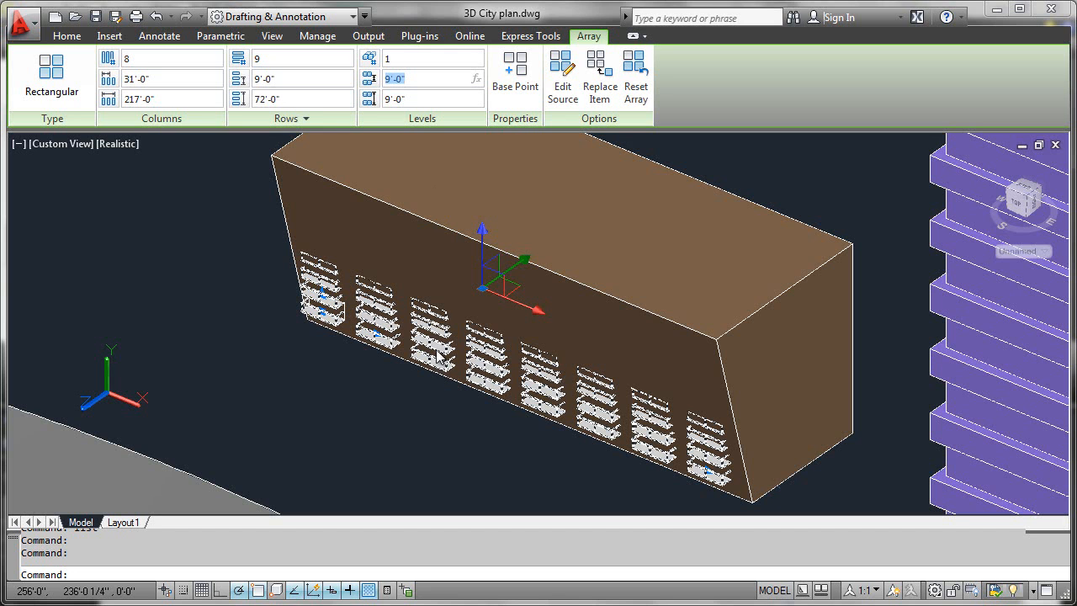
{"action": "mouse_move", "coordinate": [131, 404]}
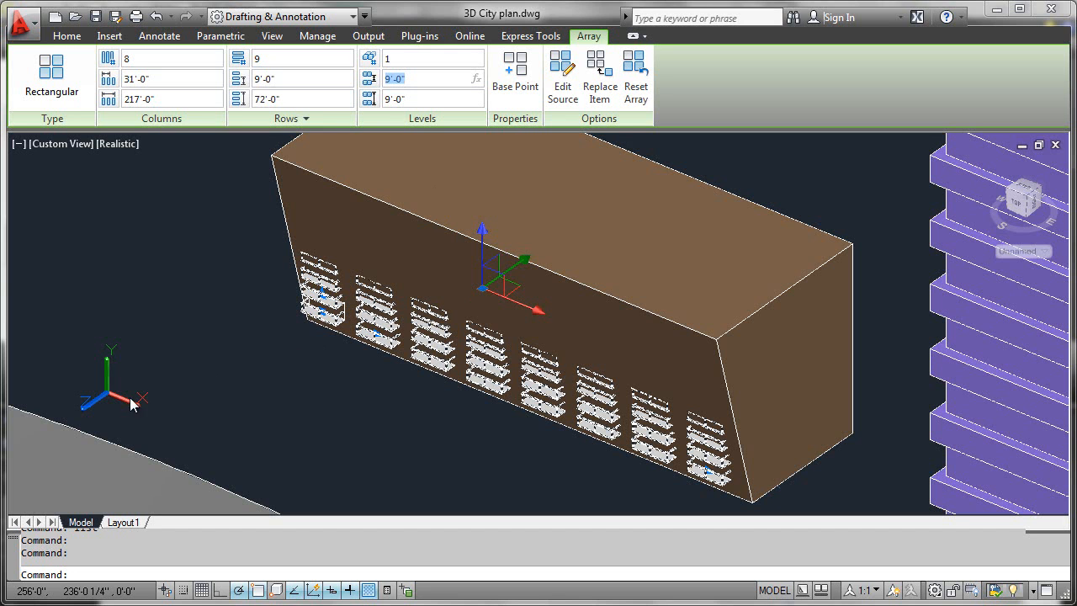
{"action": "mouse_move", "coordinate": [101, 410]}
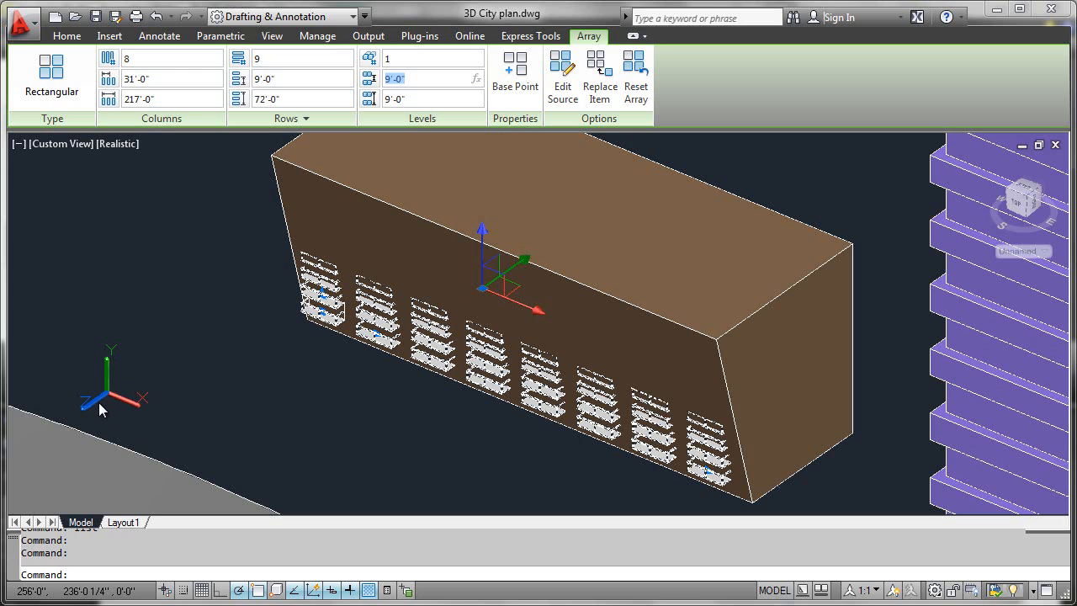
{"action": "mouse_move", "coordinate": [86, 420]}
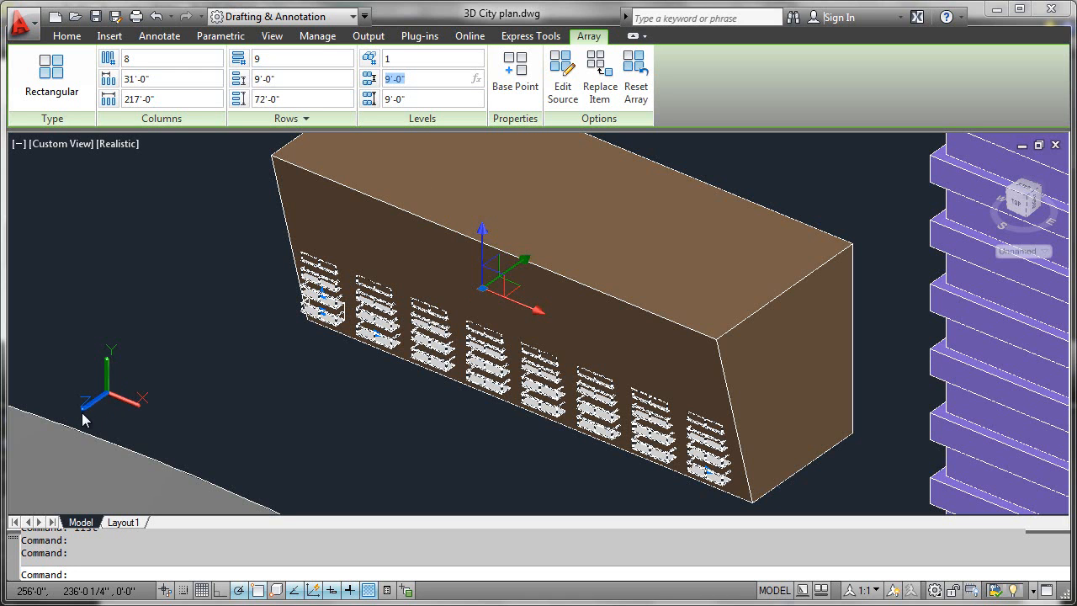
{"action": "mouse_move", "coordinate": [395, 134]}
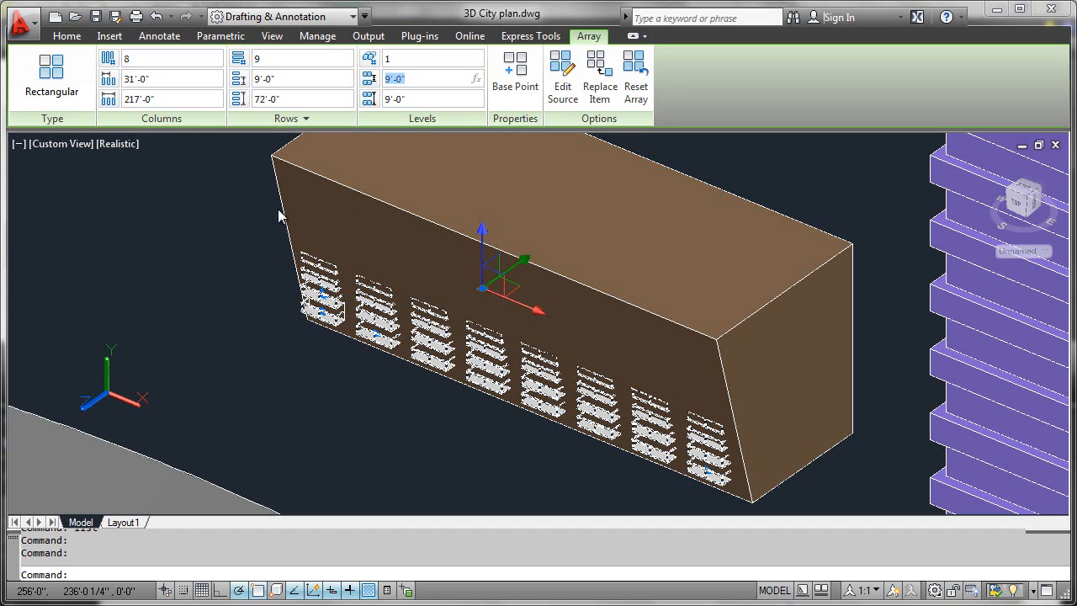
{"action": "mouse_move", "coordinate": [289, 307]}
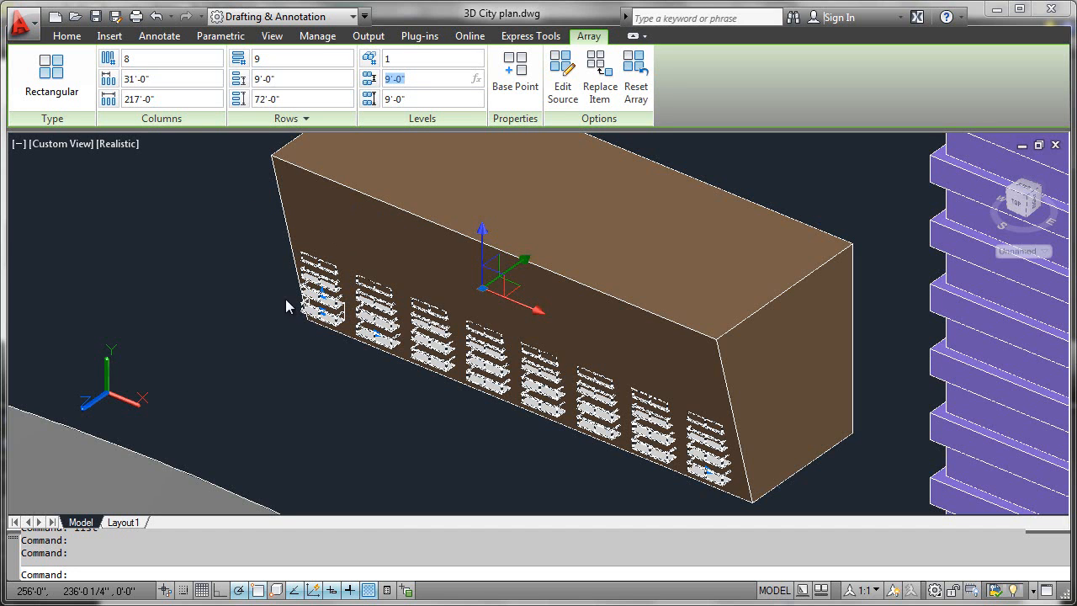
{"action": "mouse_move", "coordinate": [224, 180]}
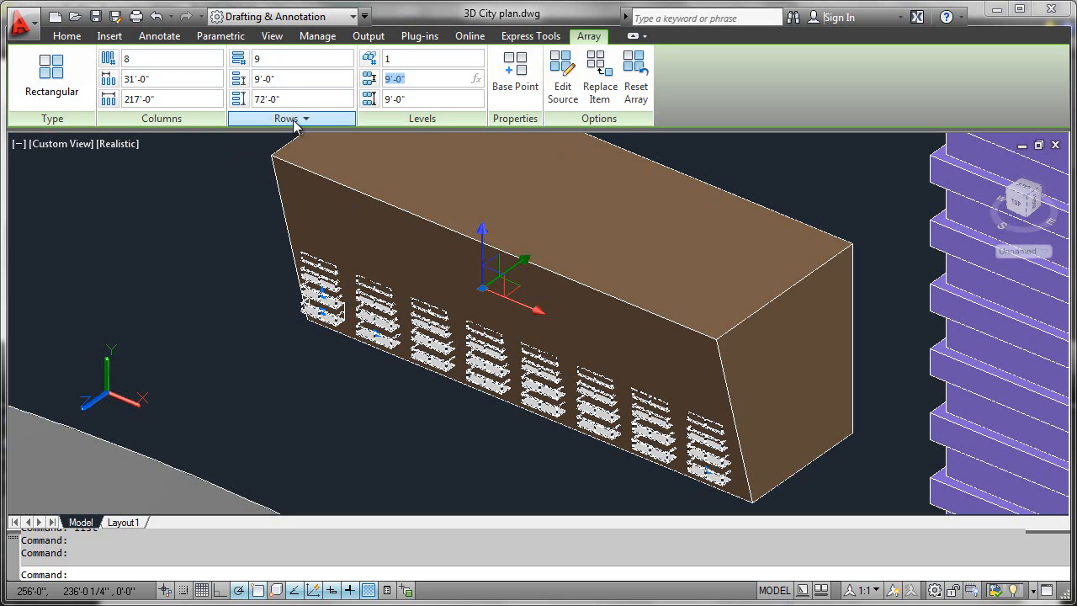
Set the incremental row elevation to 2 so rows step outward up the face.
{"action": "left_click", "coordinate": [293, 118]}
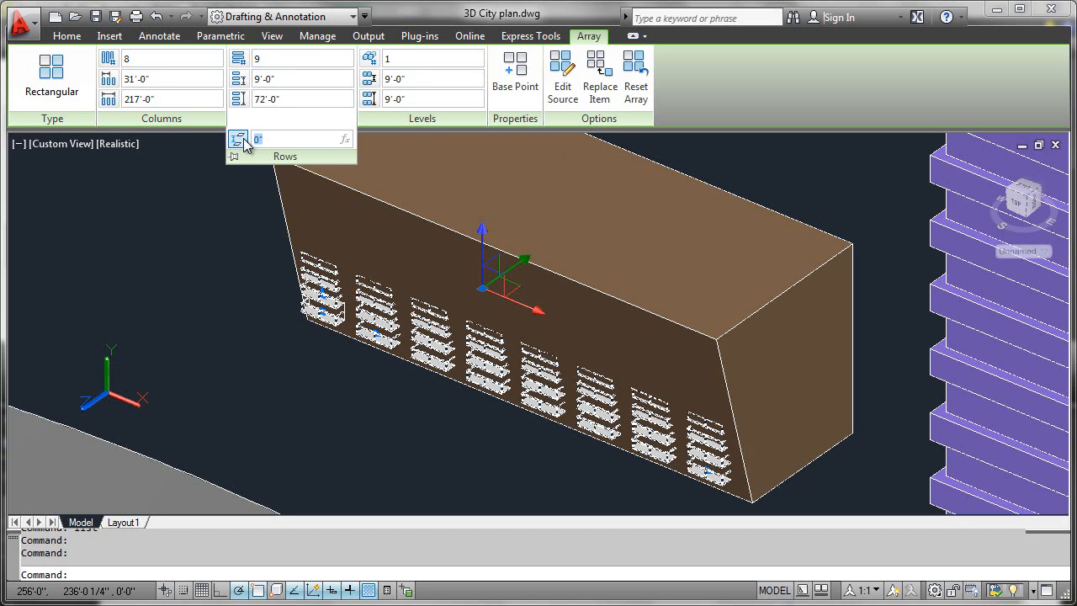
{"action": "type", "text": "2"}
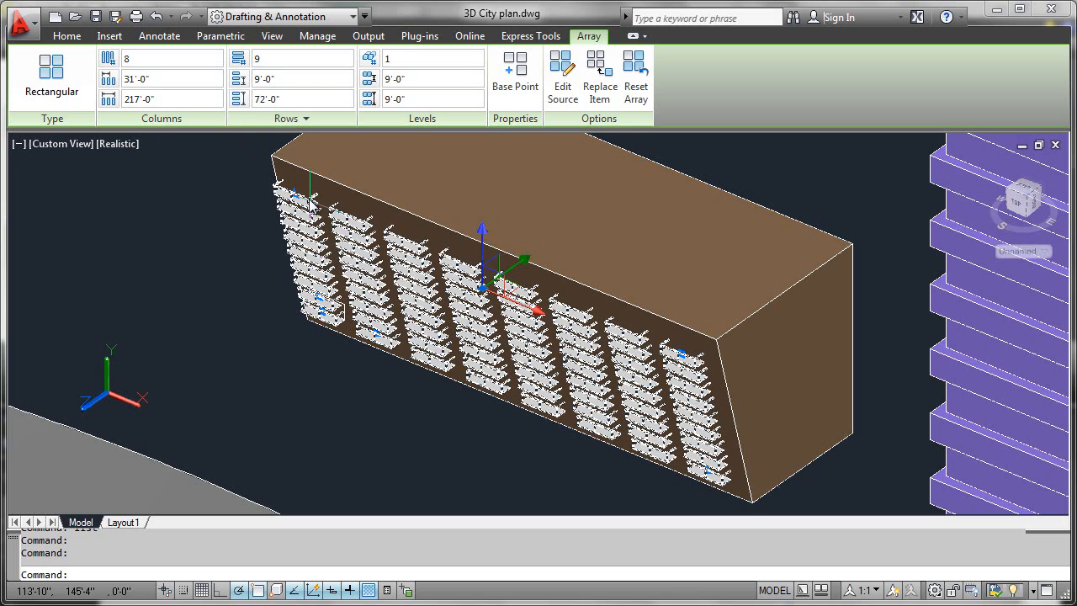
{"action": "mouse_move", "coordinate": [239, 397]}
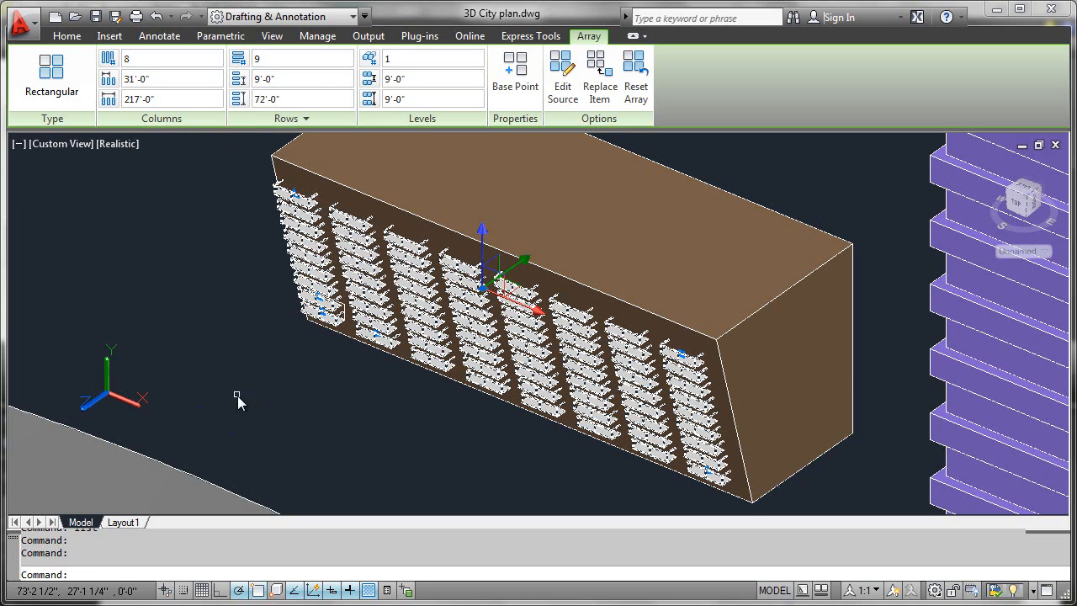
{"action": "mouse_move", "coordinate": [109, 400]}
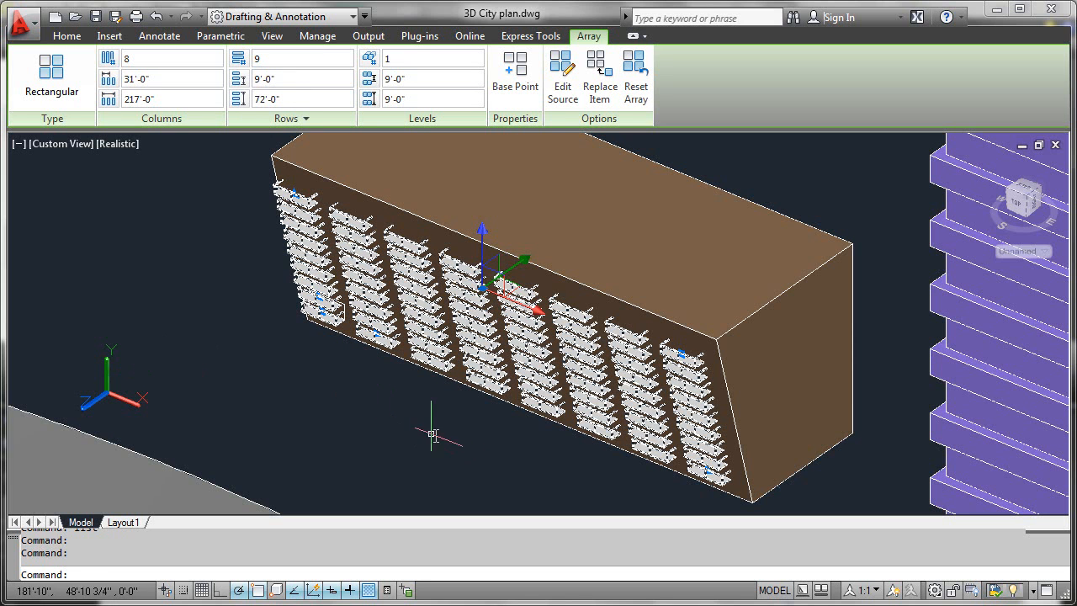
{"action": "mouse_move", "coordinate": [249, 418]}
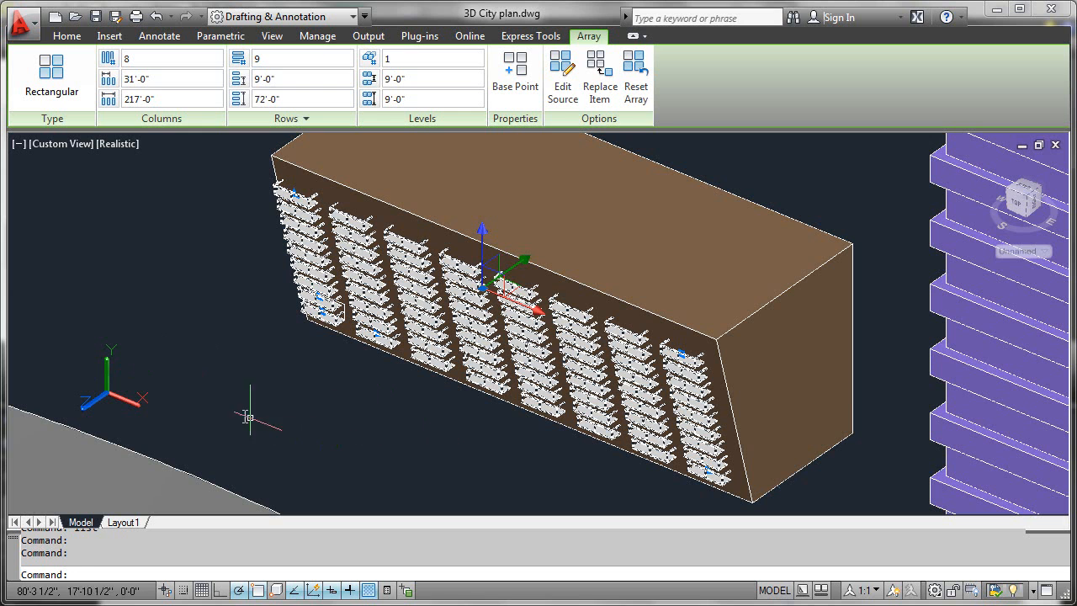
{"action": "mouse_move", "coordinate": [155, 367]}
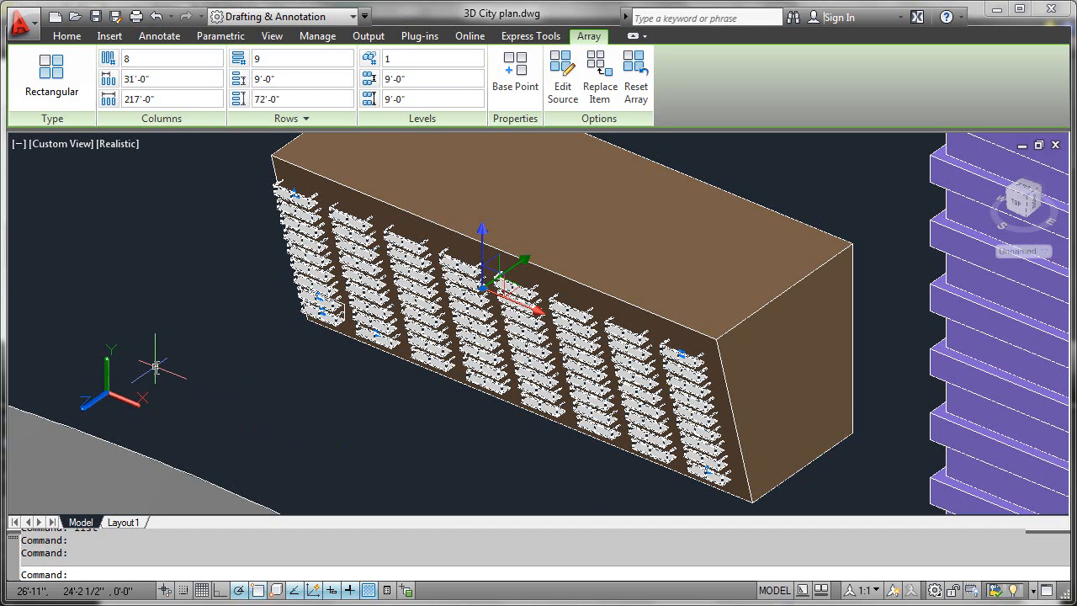
{"action": "mouse_move", "coordinate": [407, 390]}
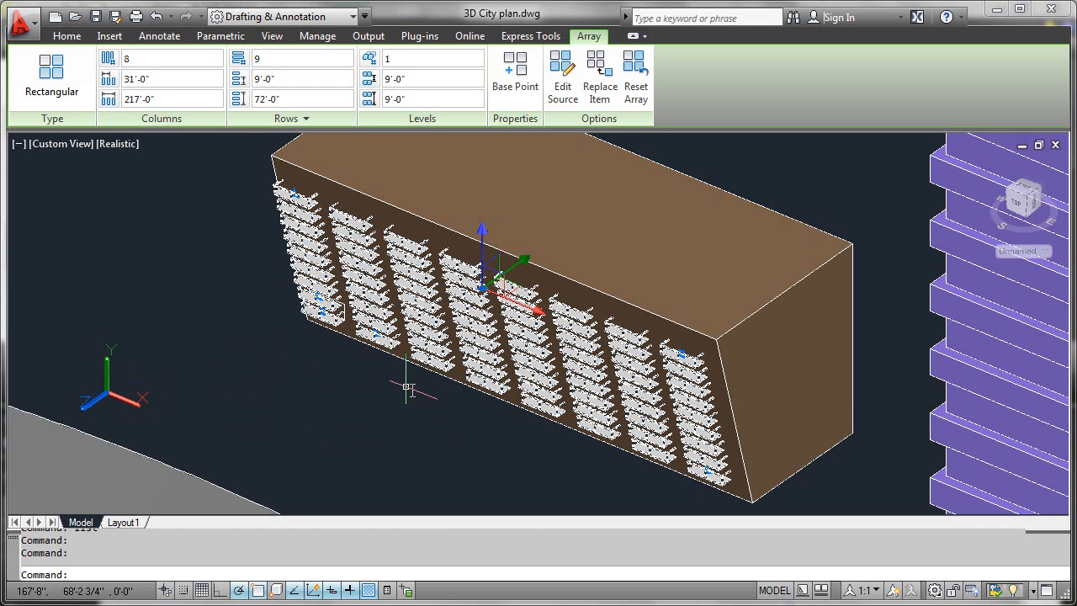
{"action": "mouse_move", "coordinate": [412, 412]}
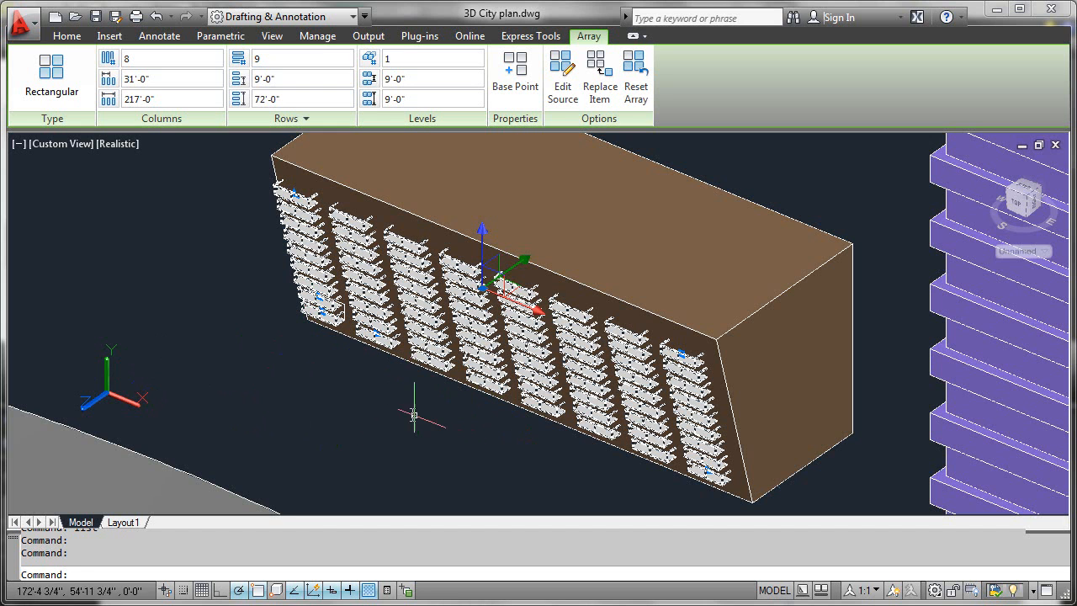
{"action": "mouse_move", "coordinate": [279, 300]}
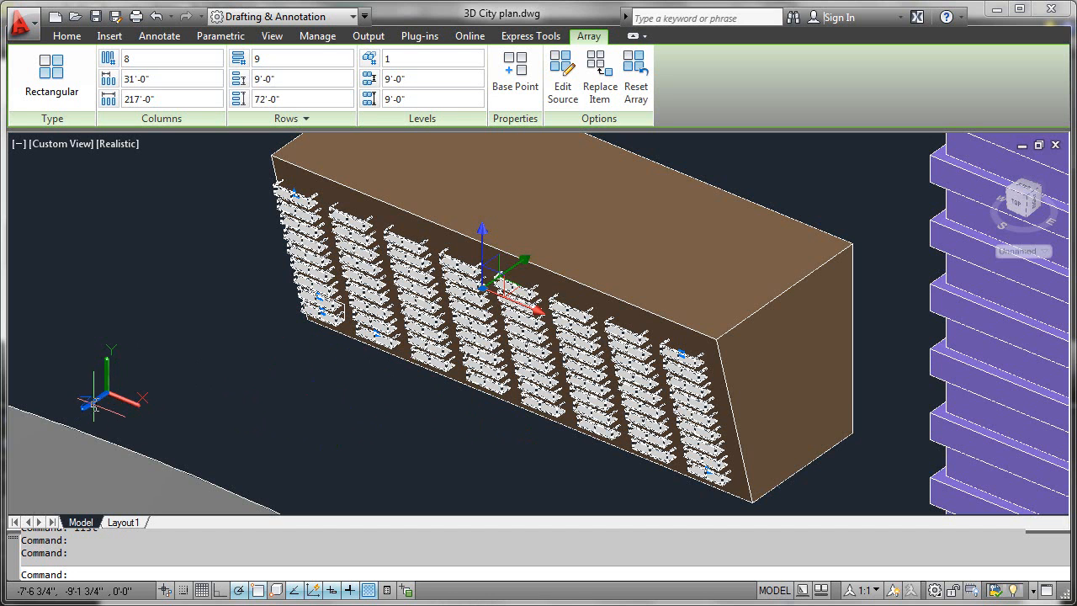
{"action": "mouse_move", "coordinate": [333, 378]}
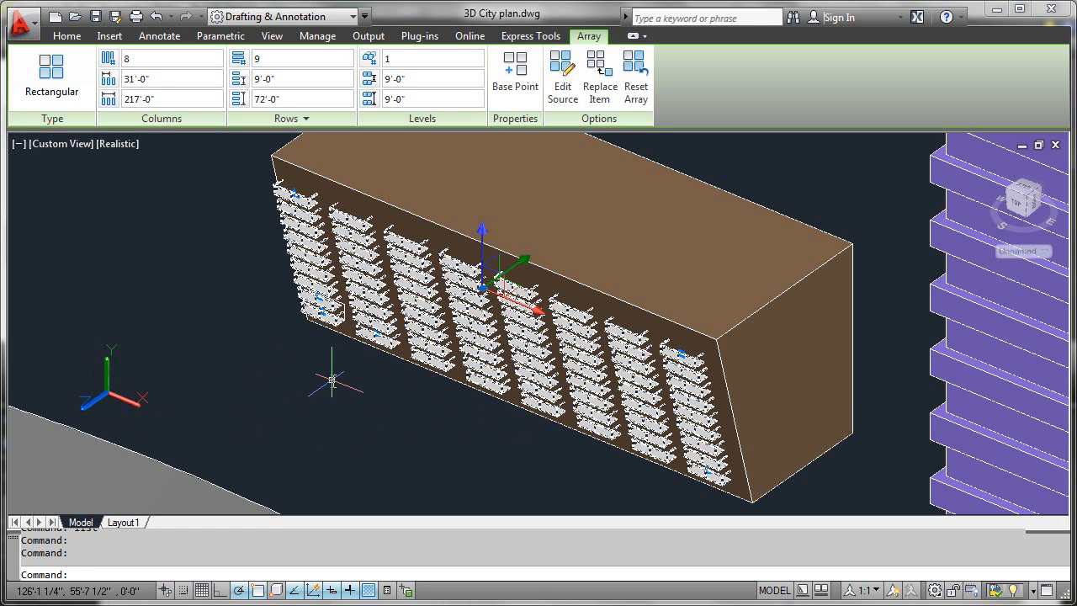
{"action": "mouse_move", "coordinate": [330, 380]}
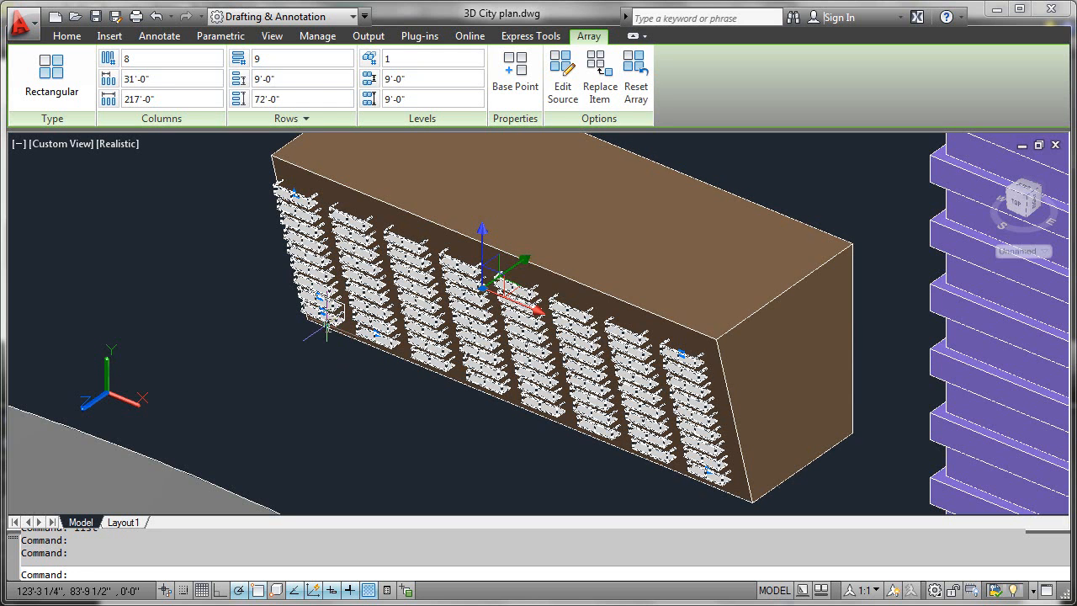
{"action": "mouse_move", "coordinate": [318, 330]}
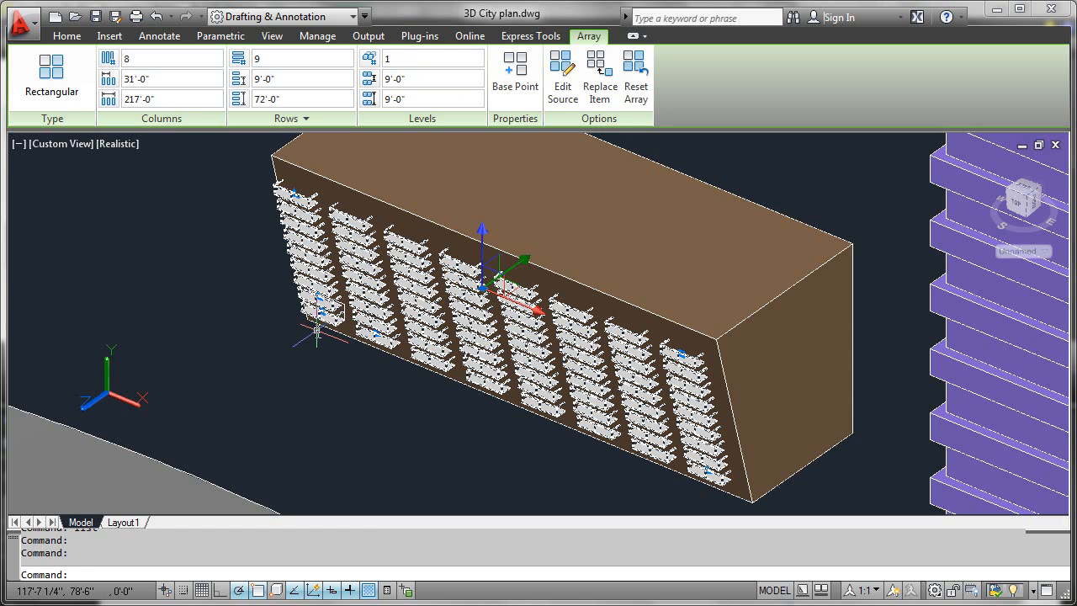
{"action": "mouse_move", "coordinate": [289, 352]}
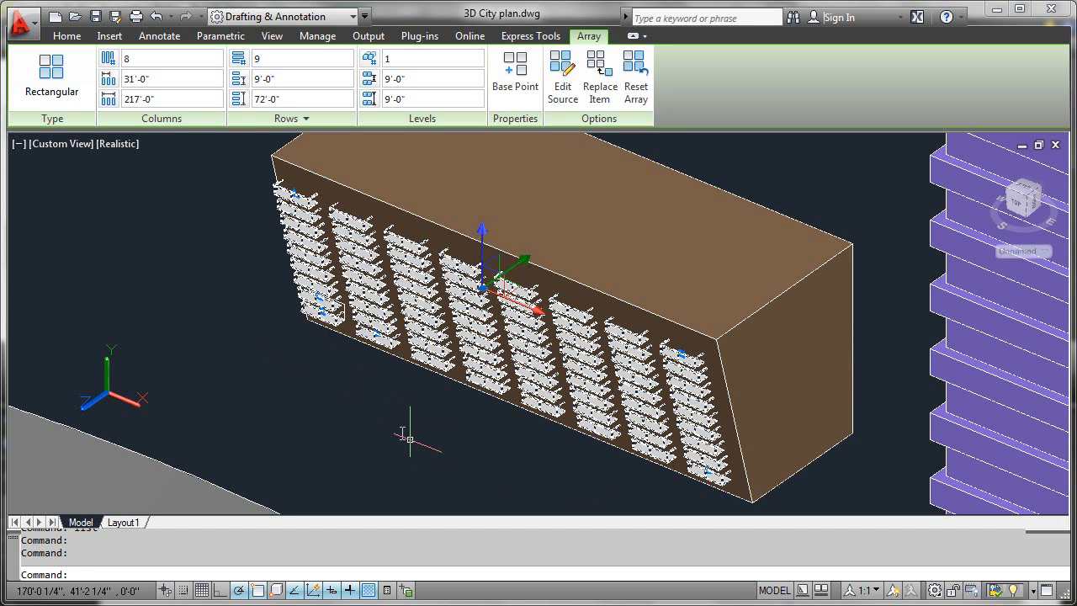
{"action": "mouse_move", "coordinate": [205, 179]}
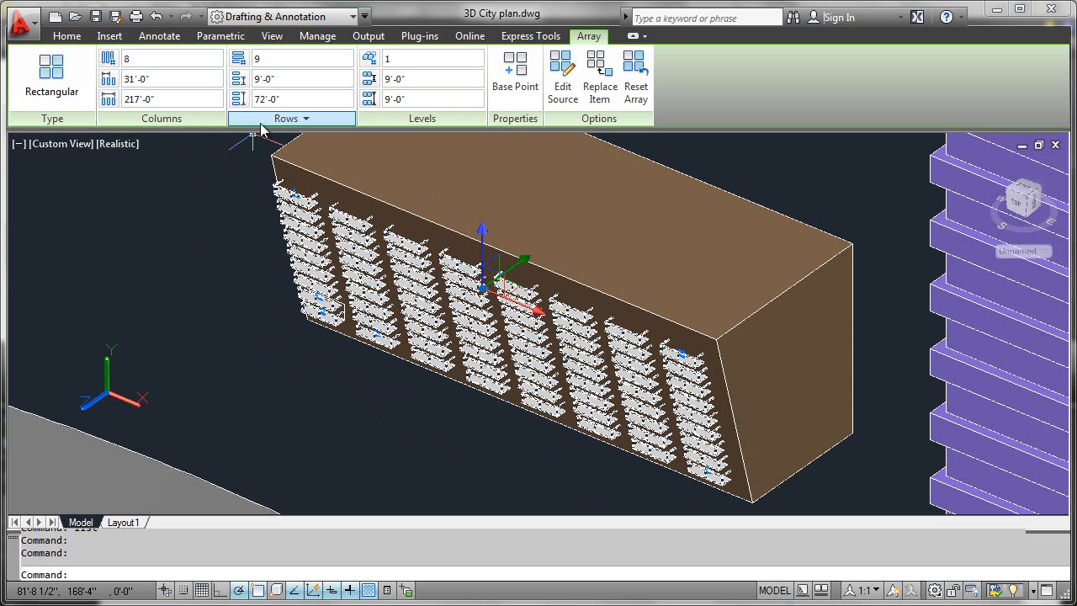
{"action": "mouse_move", "coordinate": [268, 132]}
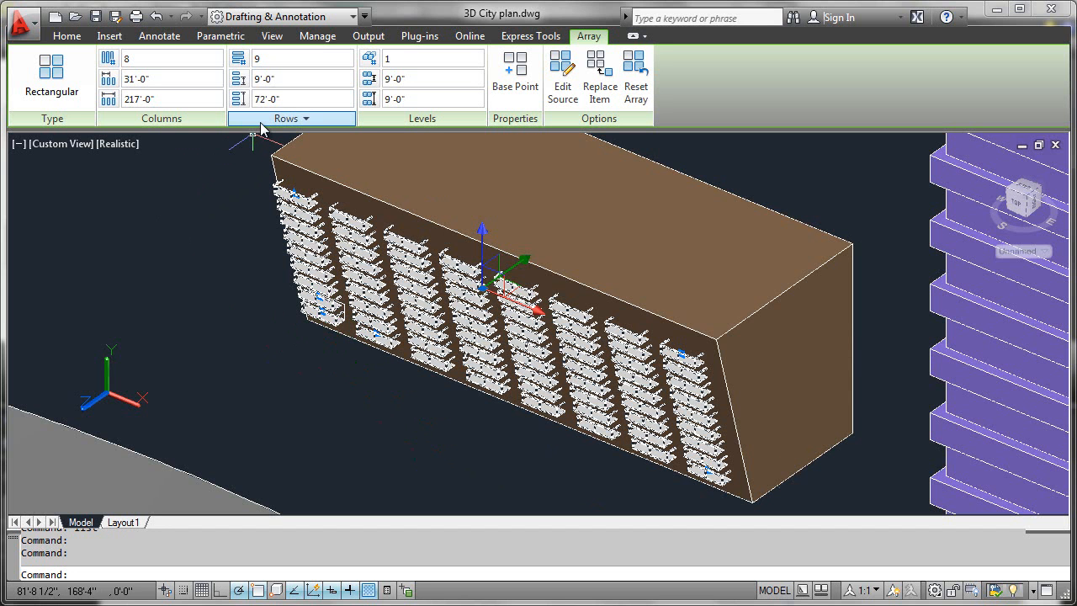